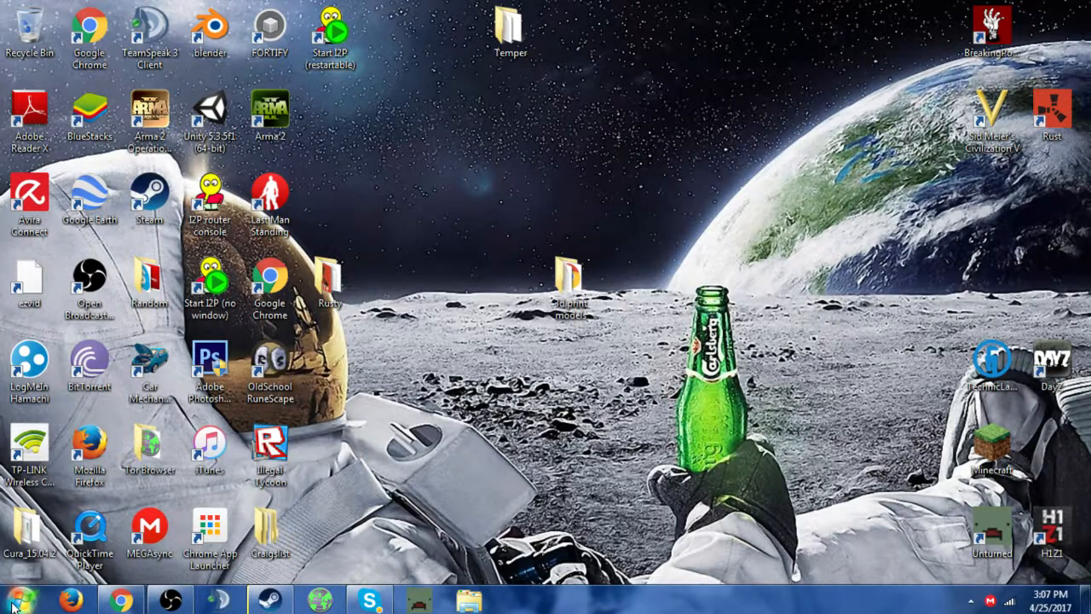
Step: Open Control Panel from the Start menu and list its sections from the address bar
click(12, 606)
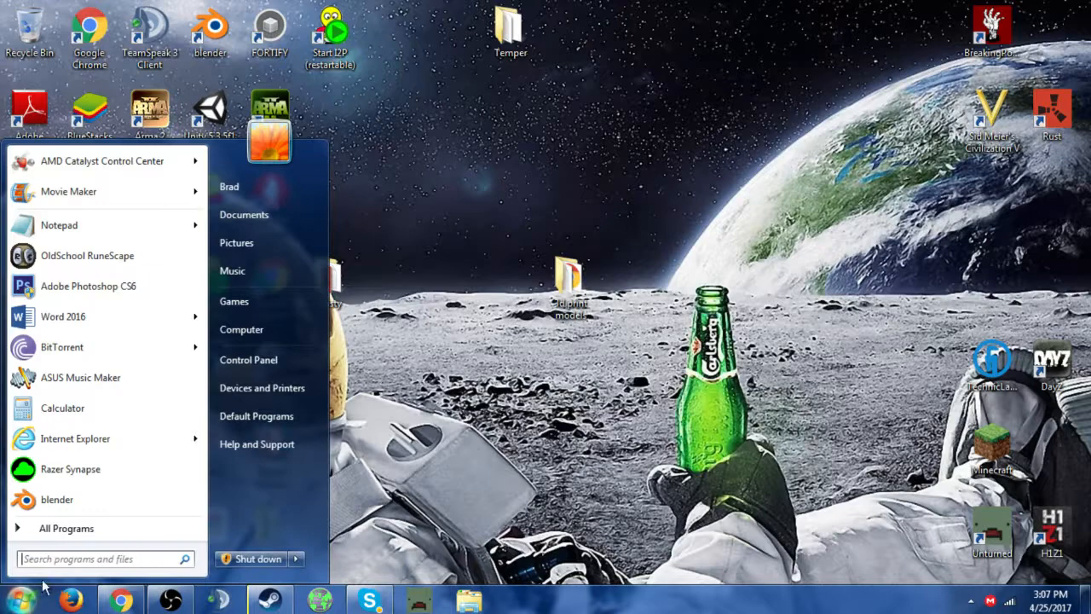
mouse_move(261, 360)
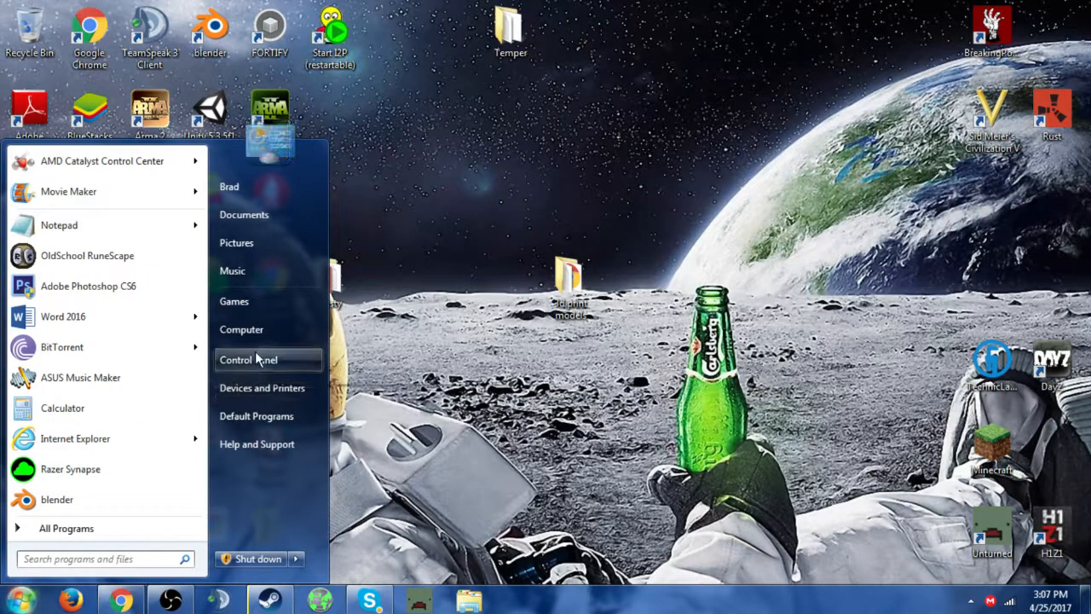
click(247, 359)
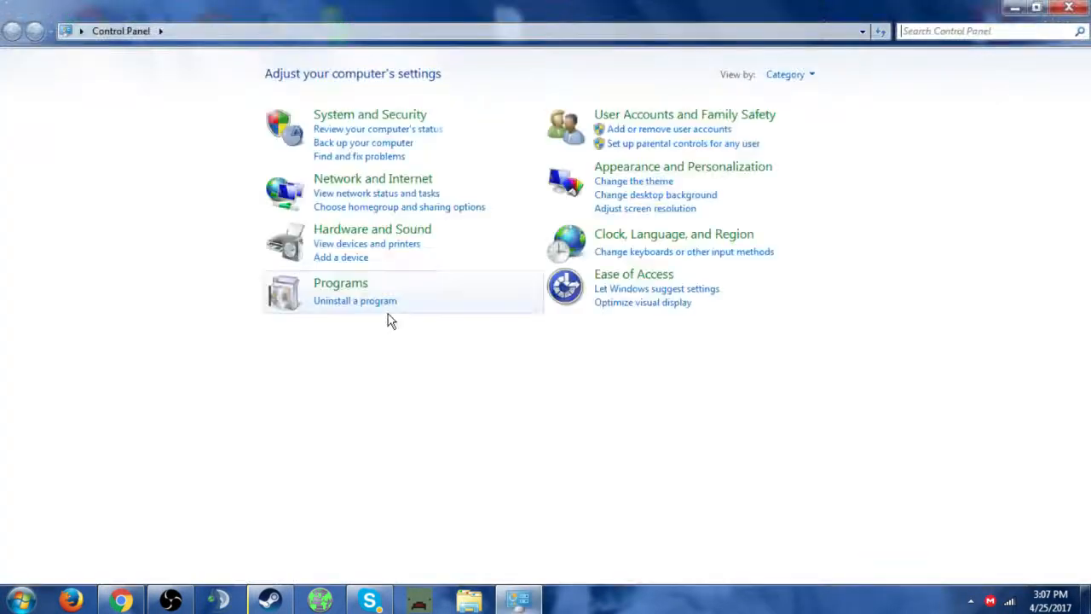
click(164, 32)
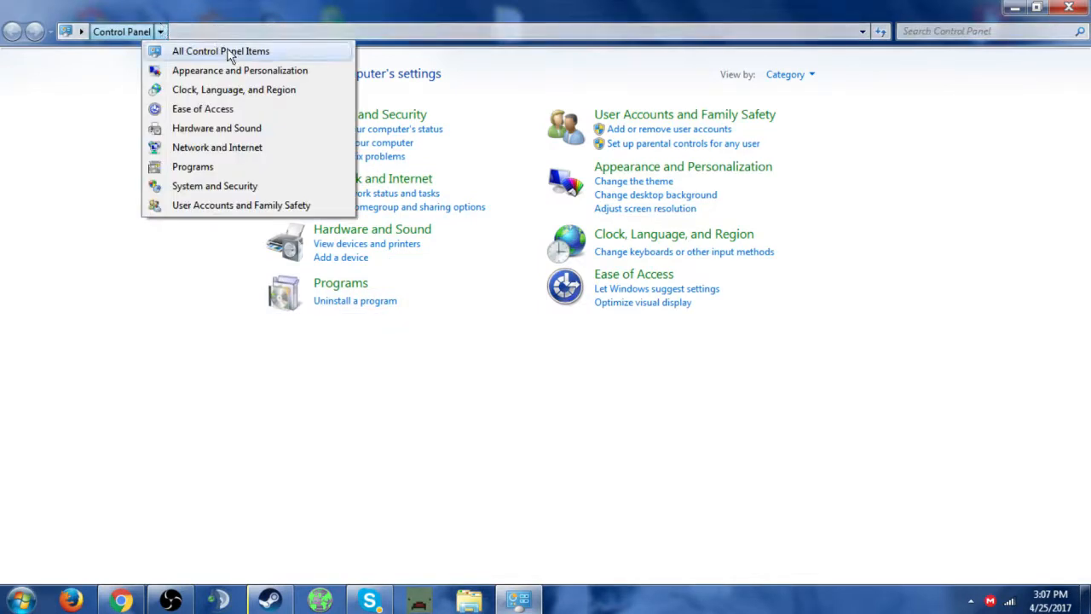
Step: Switch Control Panel to All Control Panel Items
click(226, 51)
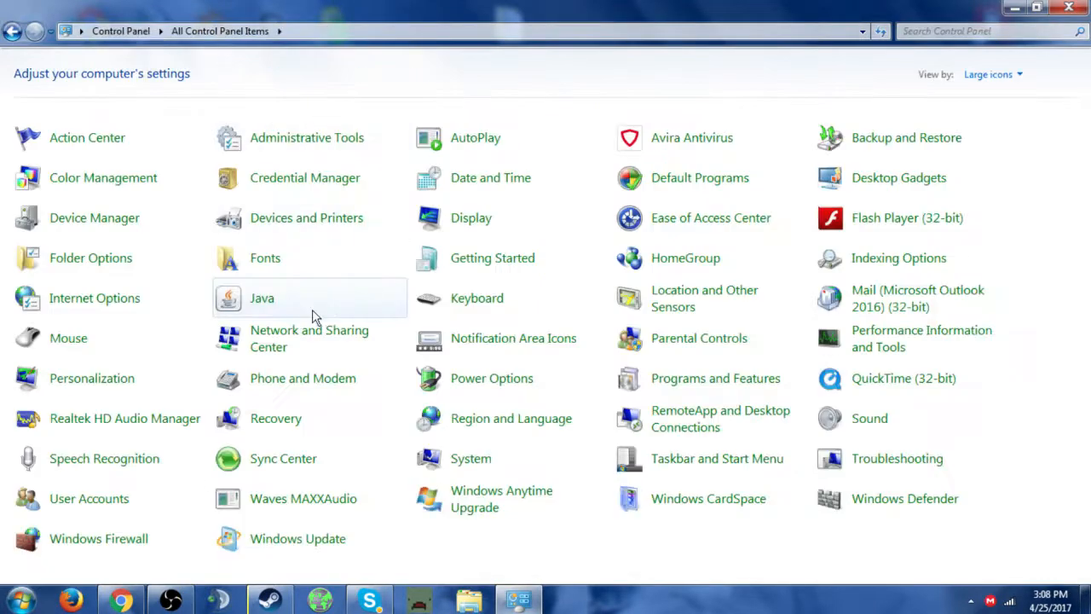
mouse_move(851, 425)
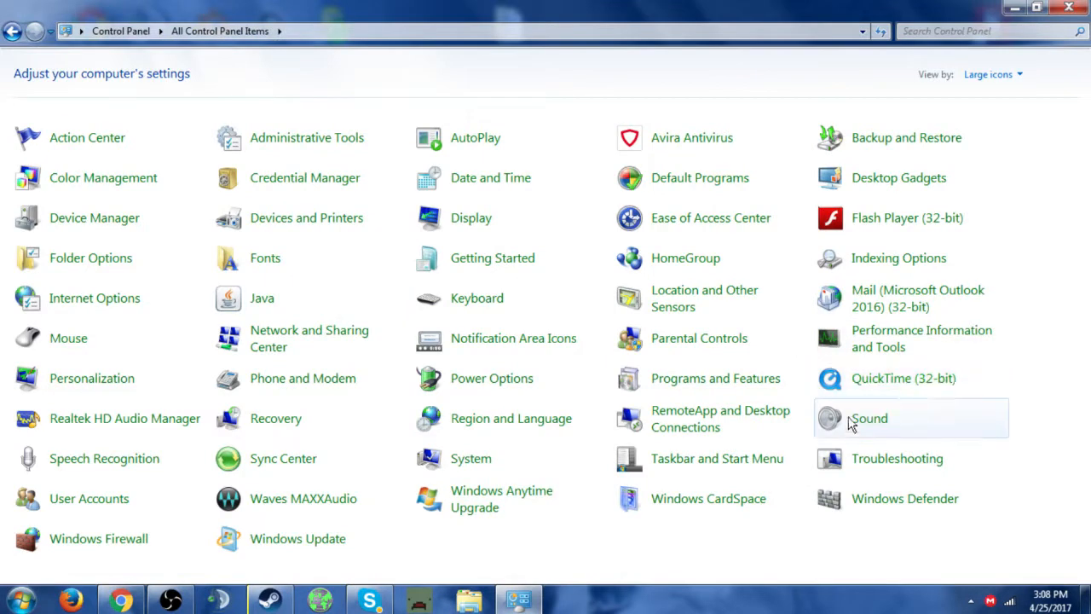
mouse_move(867, 426)
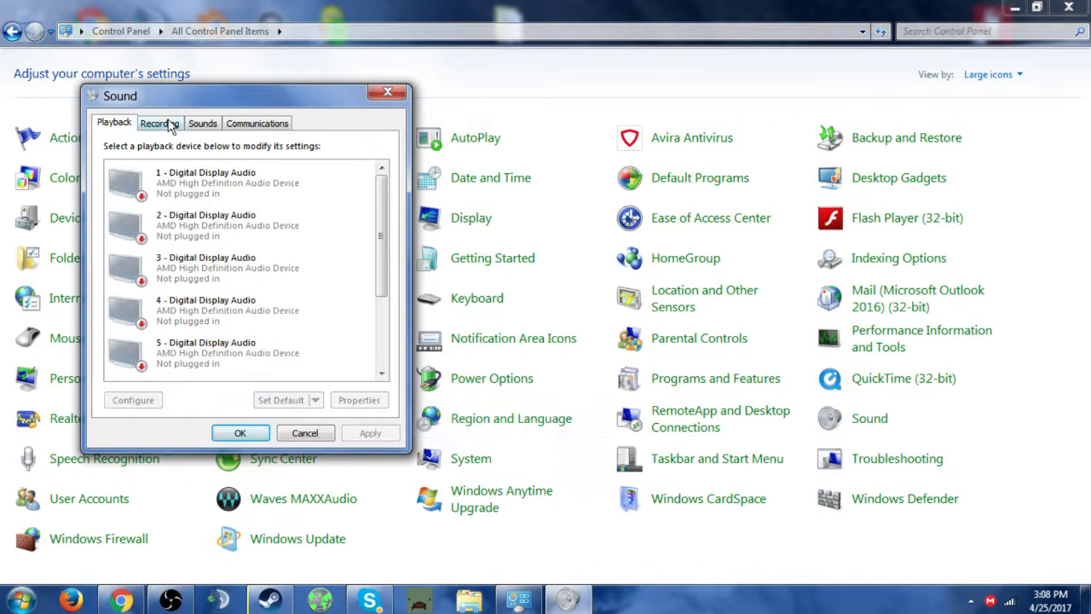
Step: Open the Recording tab and select among the Line In and Microphone devices
click(159, 123)
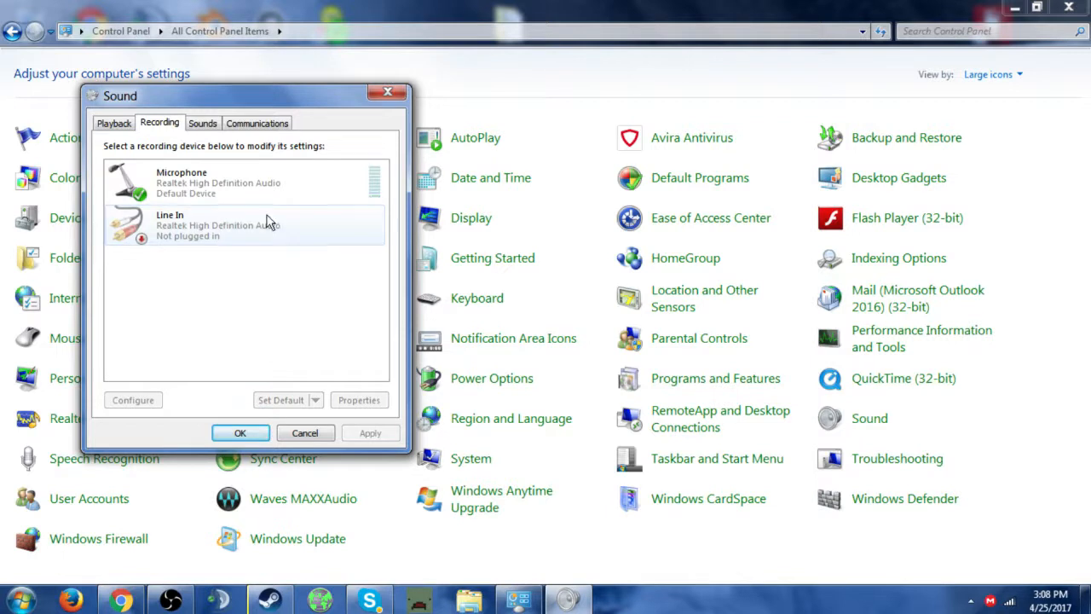
click(239, 182)
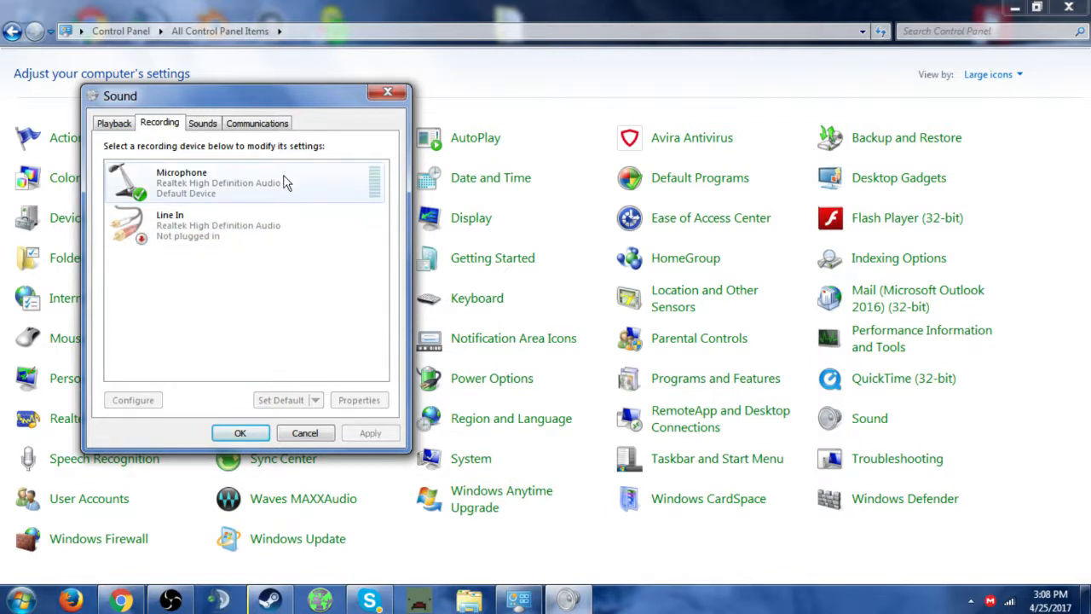
click(243, 225)
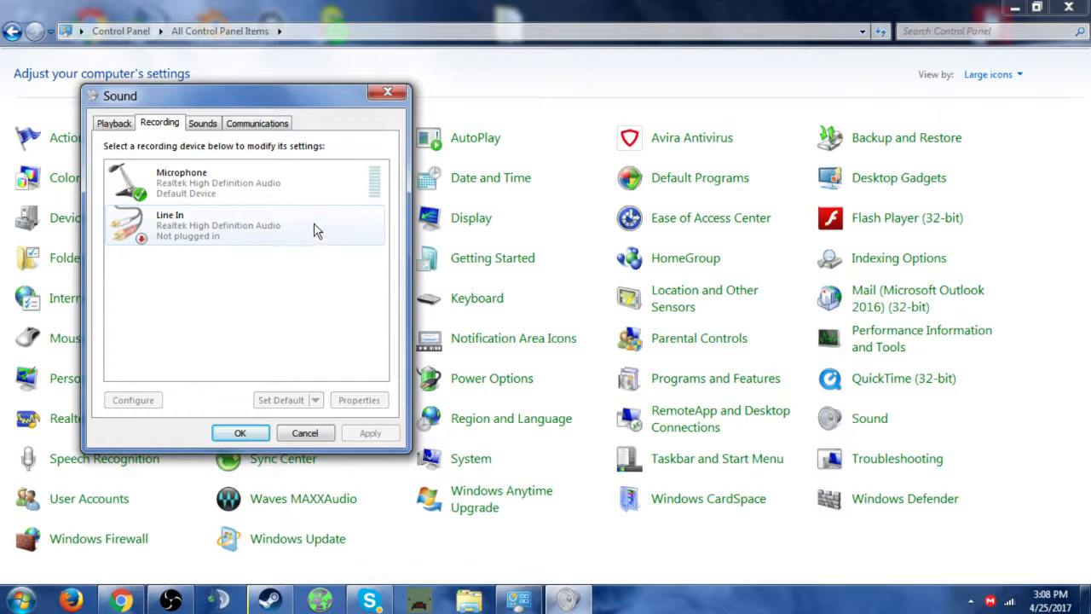
click(247, 182)
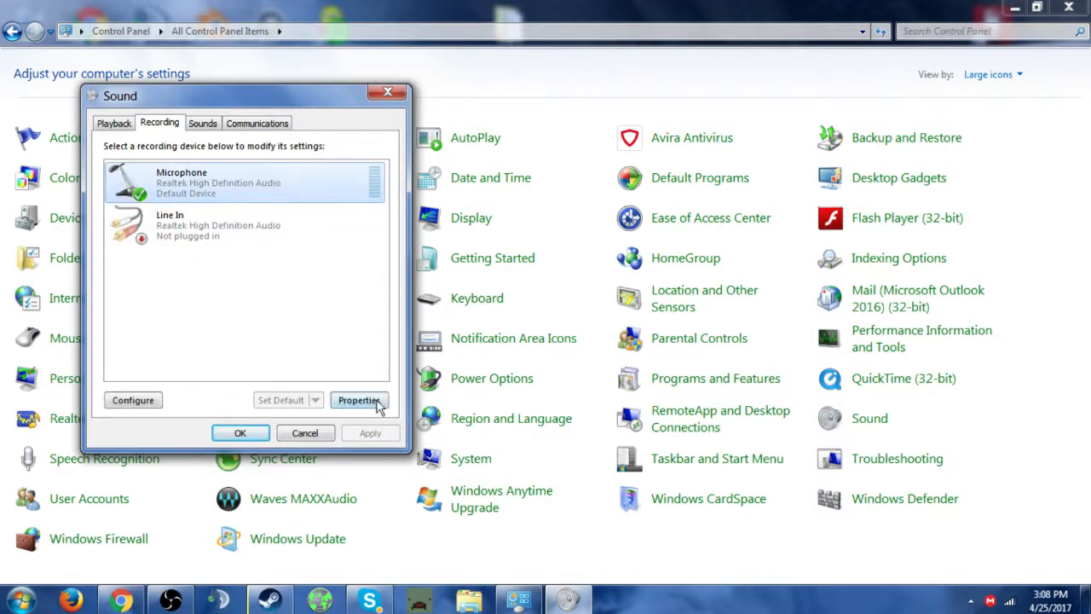
Step: Open Microphone Properties on the Listen tab, leaving Listen to this device unchecked
click(359, 400)
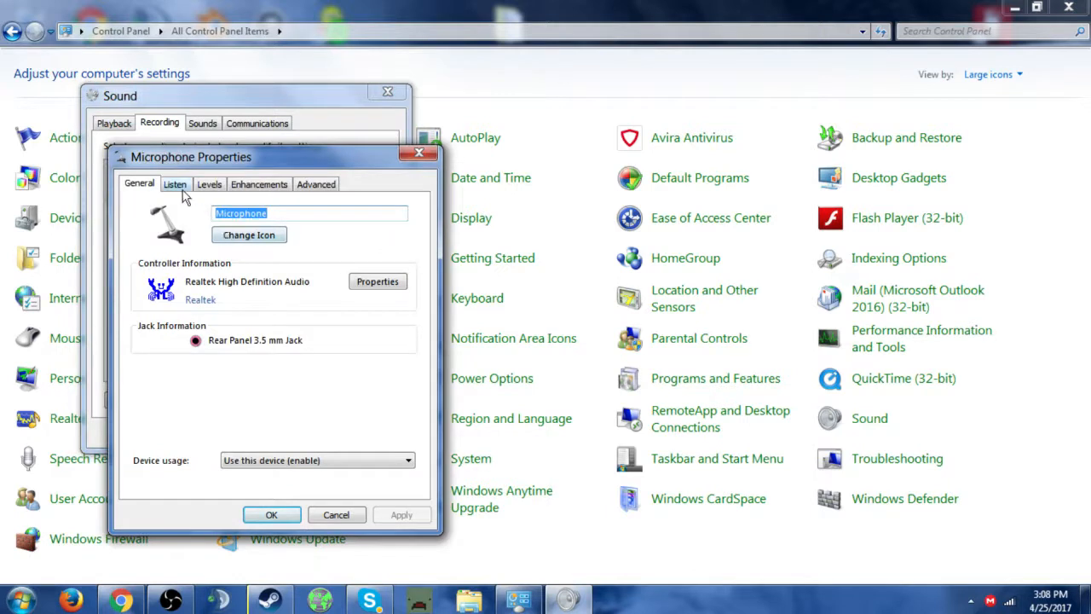
click(174, 185)
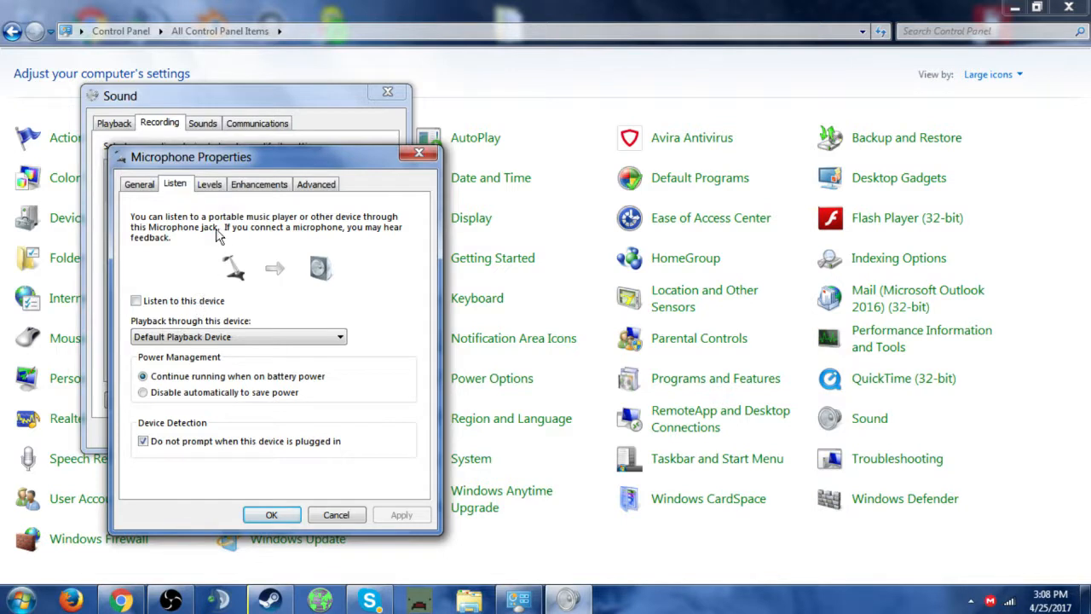
Step: Show the Levels tab: Microphone at 88, Microphone Boost at +10.0 dB
click(209, 184)
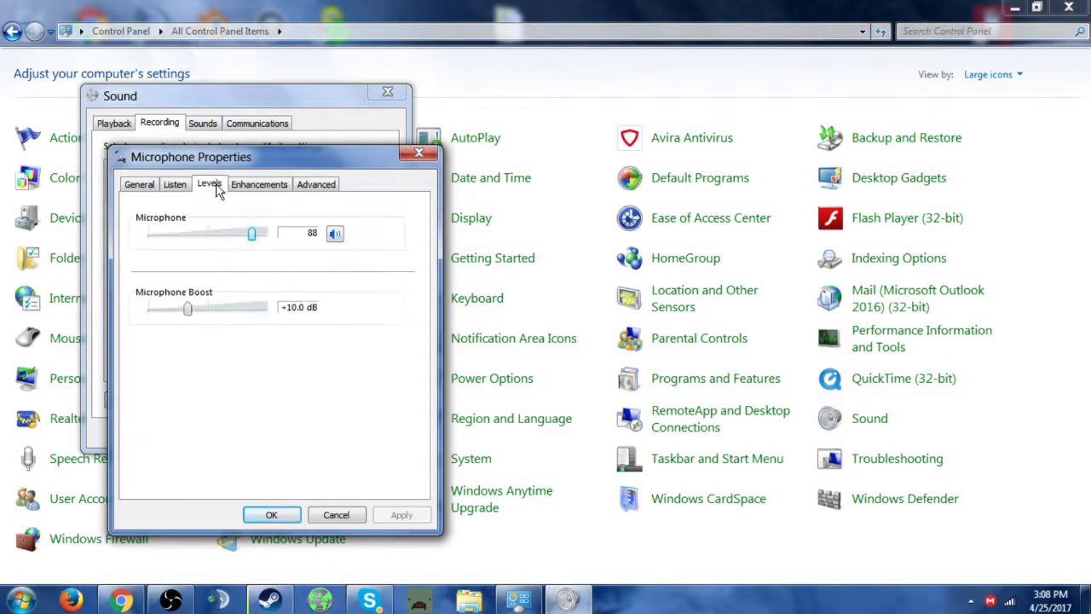
mouse_move(158, 288)
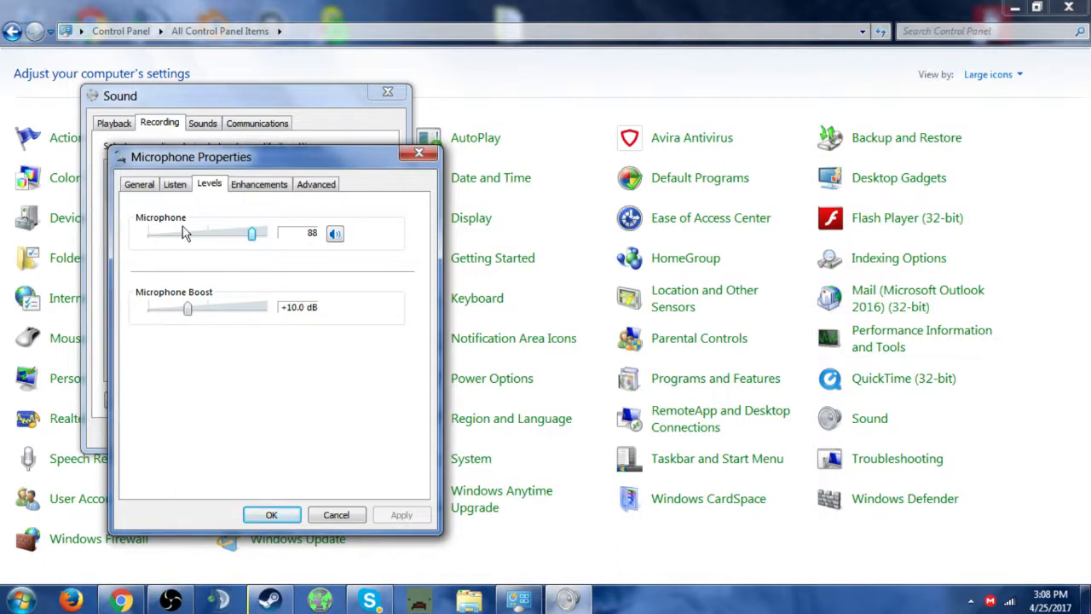
mouse_move(196, 313)
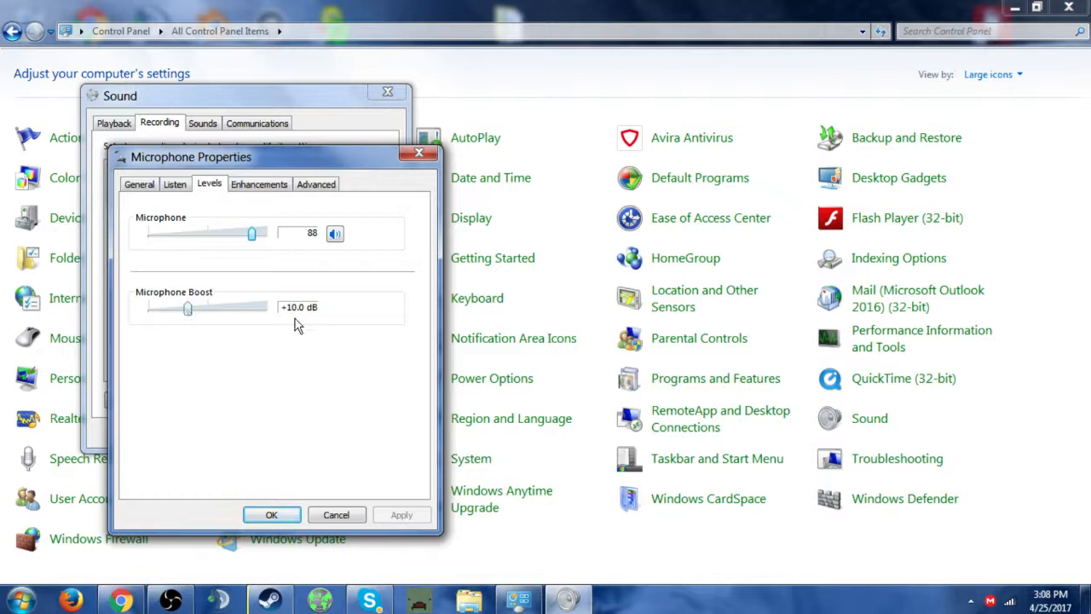
mouse_move(258, 244)
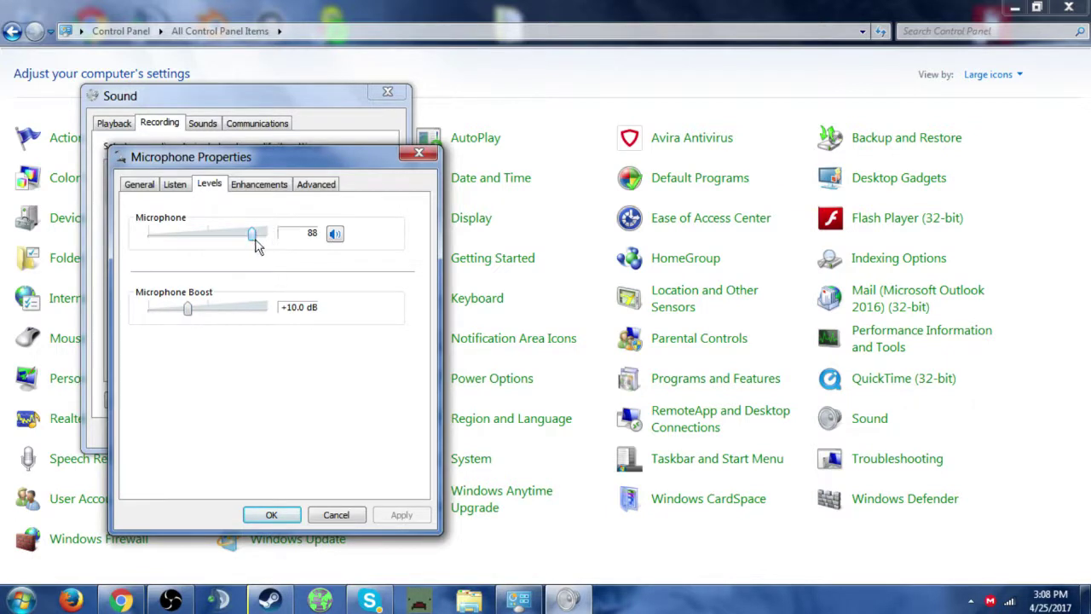
mouse_move(226, 299)
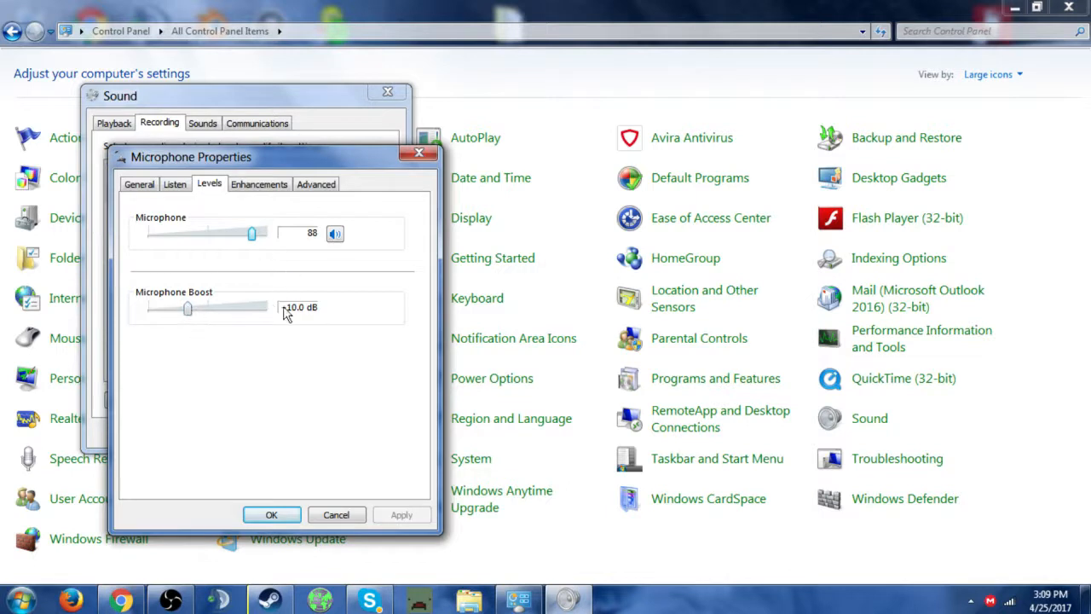
Step: View Enhancements, then the Advanced tab's 2 channel, 16 bit, 192000 Hz default format
click(258, 184)
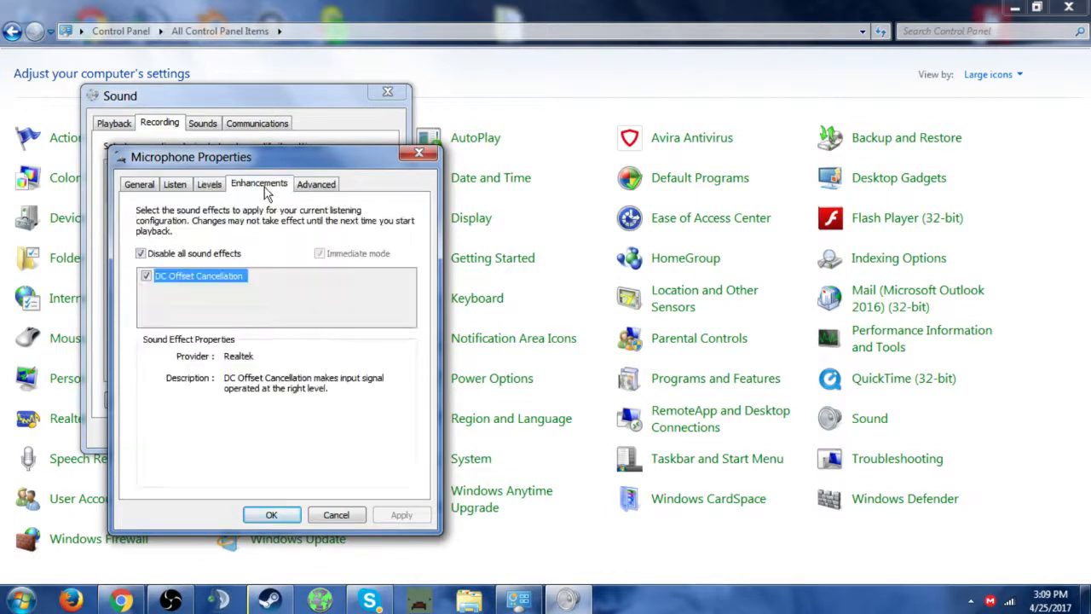
click(315, 183)
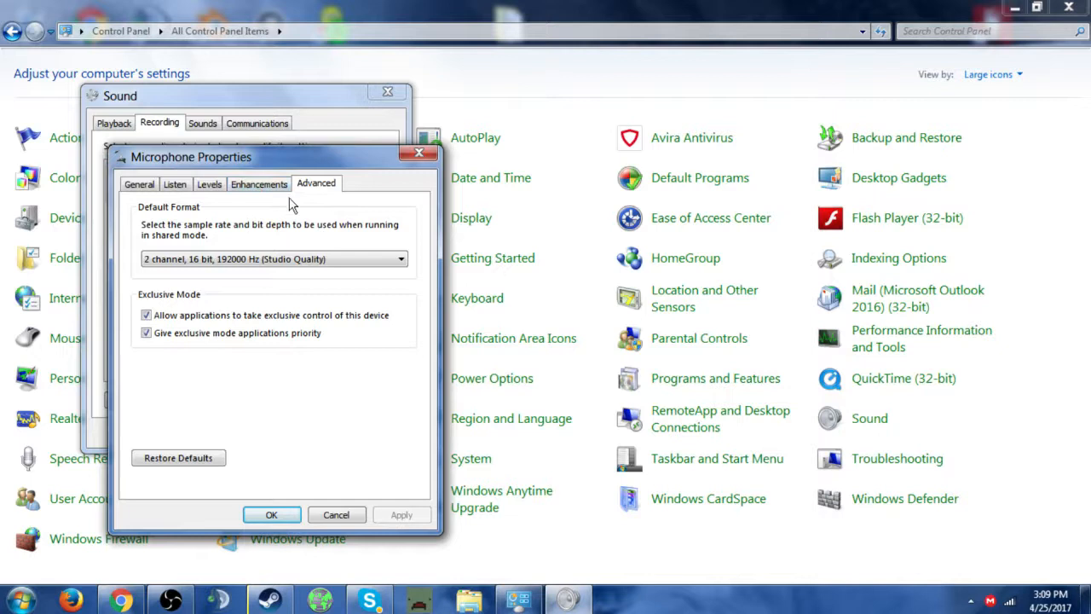
click(258, 183)
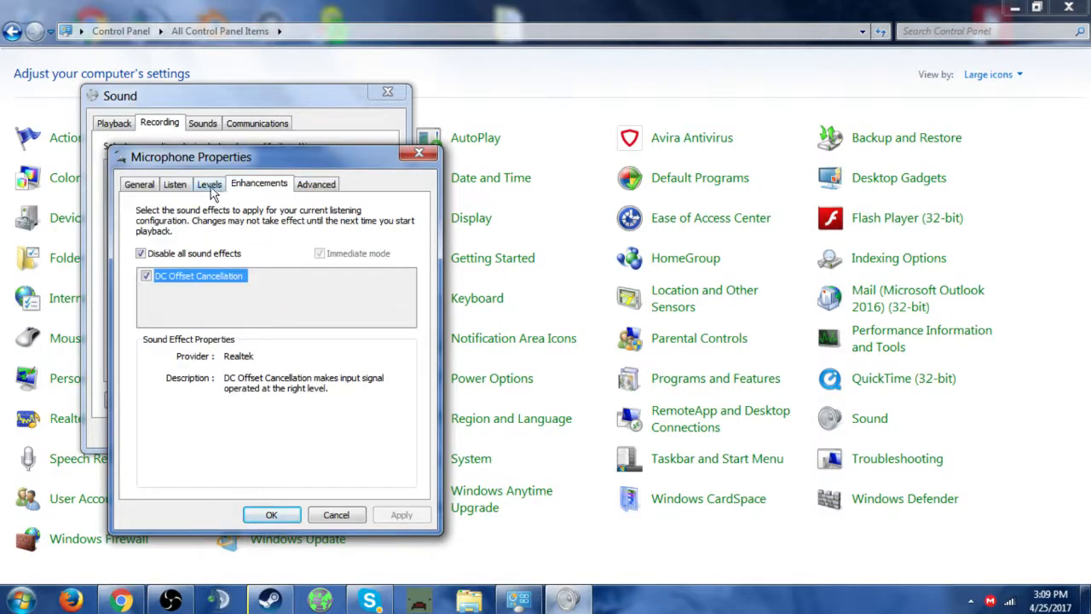
click(209, 184)
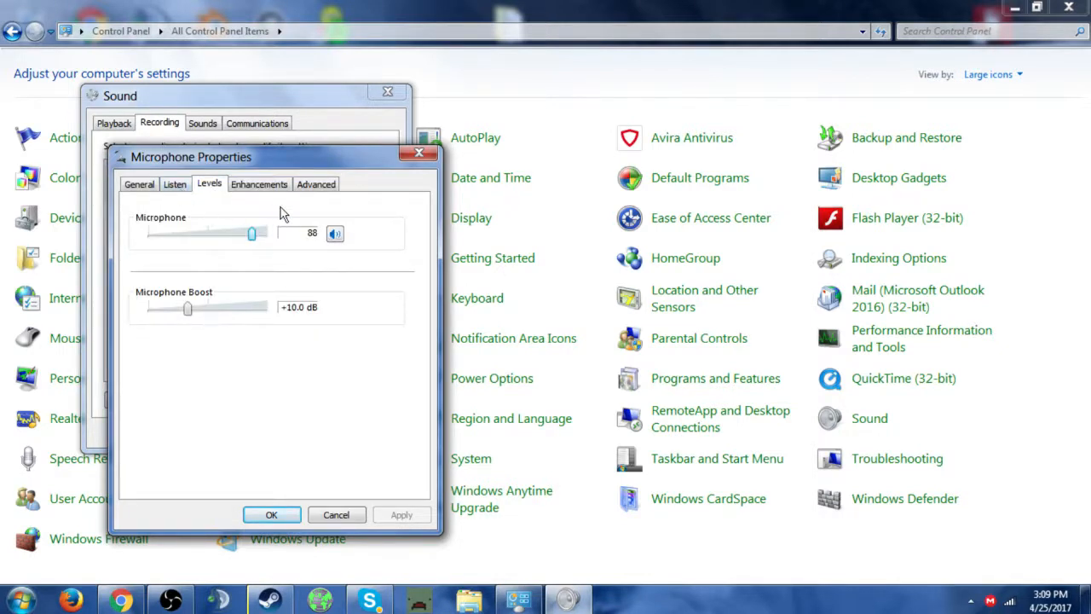
mouse_move(297, 215)
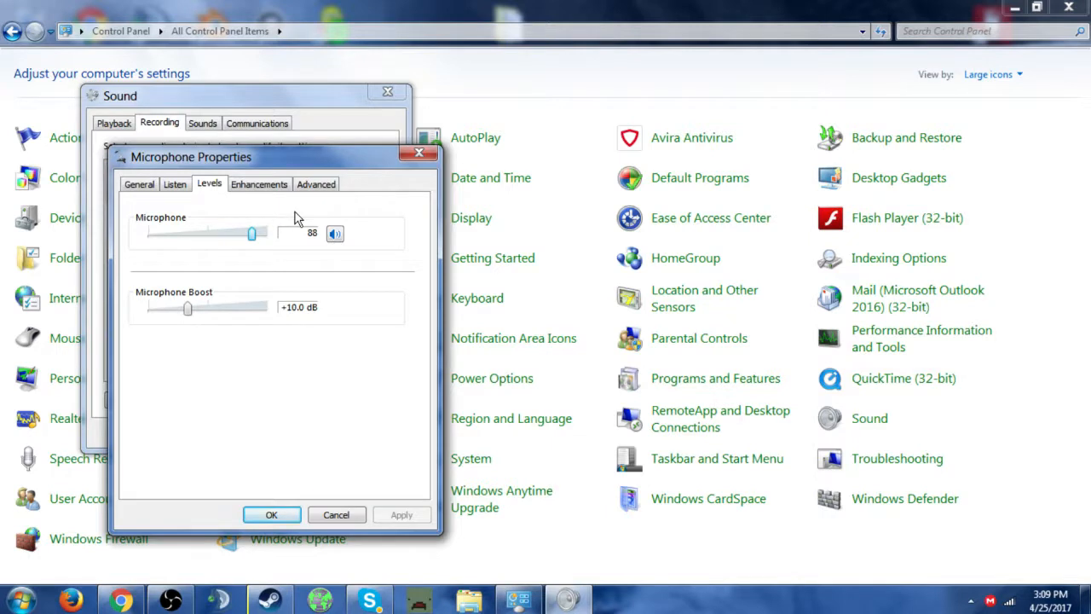
click(175, 185)
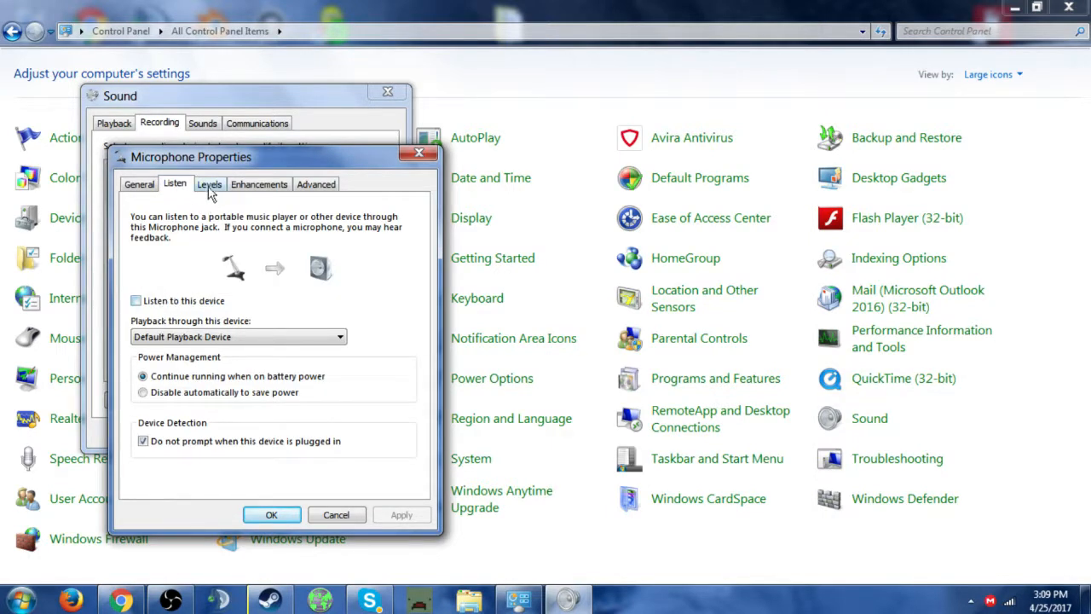
click(209, 184)
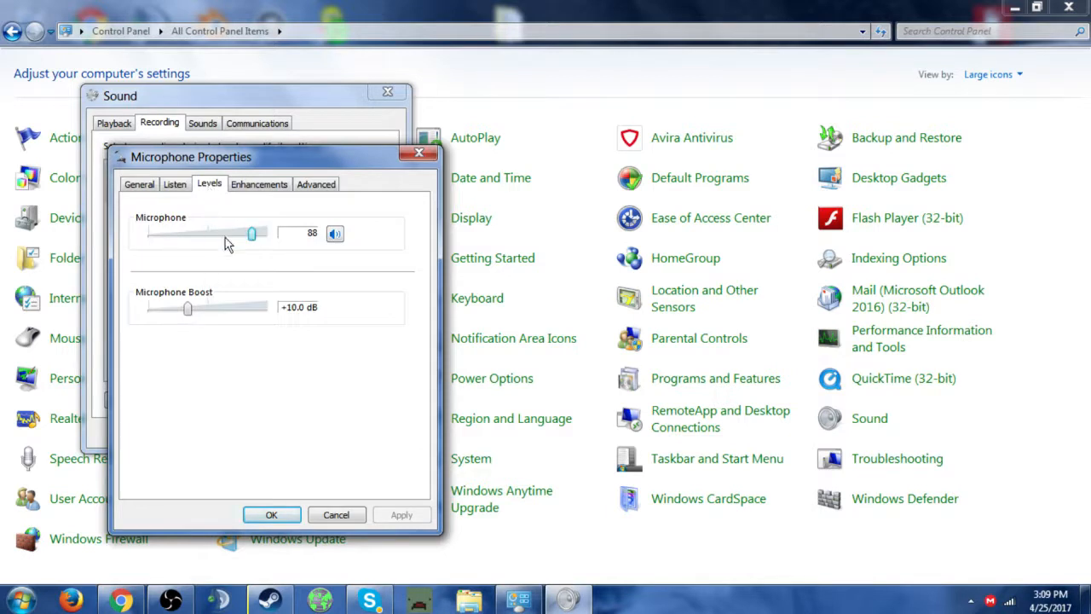
mouse_move(187, 316)
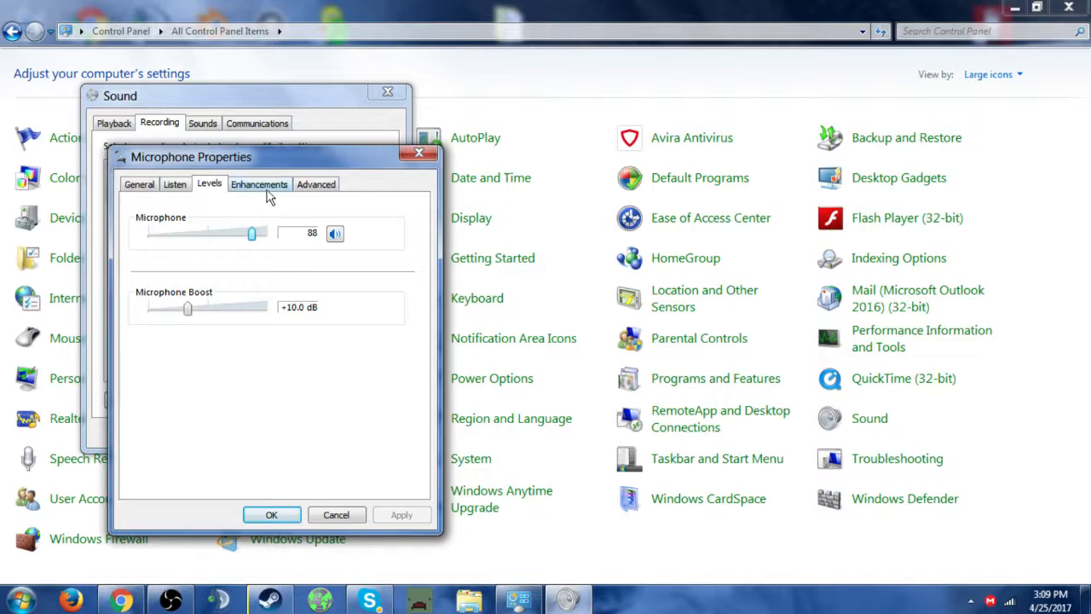
click(316, 183)
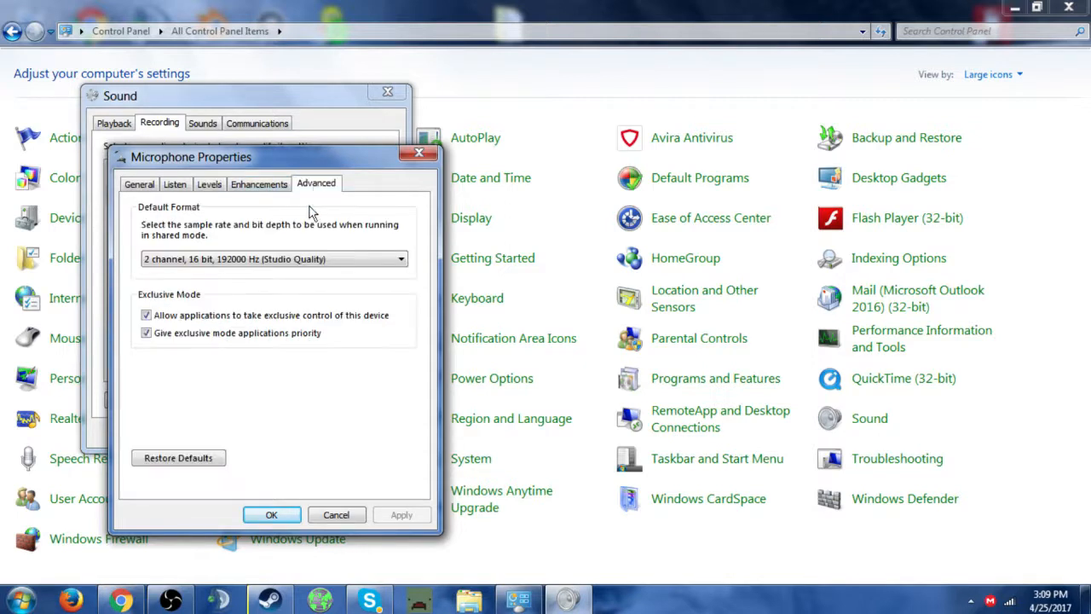